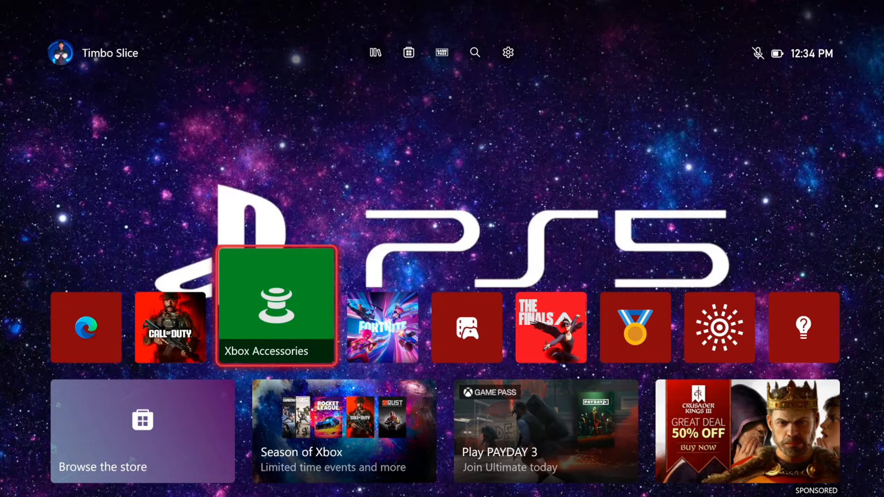
Step: Reach My games & apps from the guide, showing the eight installed games sorted A–Z
{"action": "key", "text": "Xbox"}
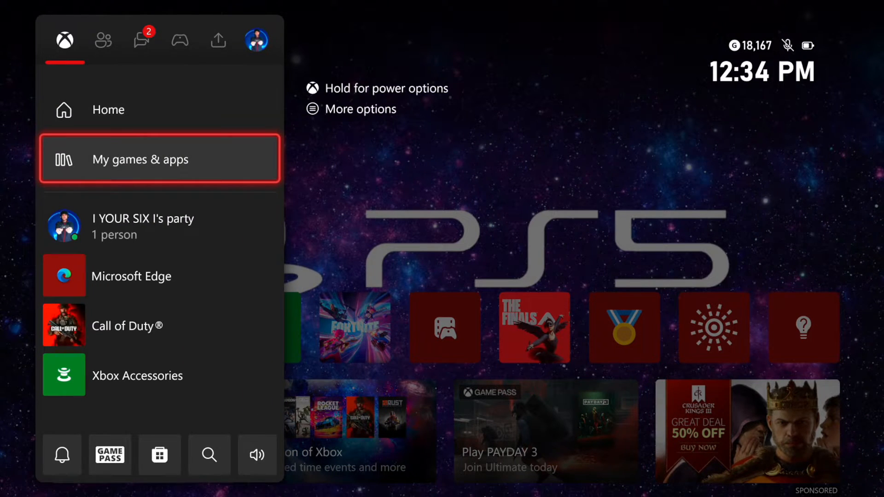
{"action": "left_click", "coordinate": [140, 159]}
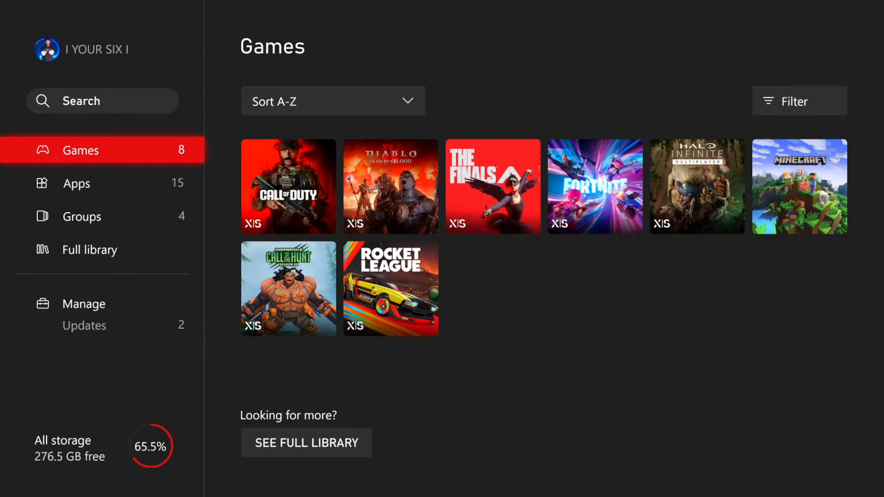
Step: View the Manage Updates page listing pending updates for THE FINALS and Minecraft
{"action": "left_click", "coordinate": [83, 304]}
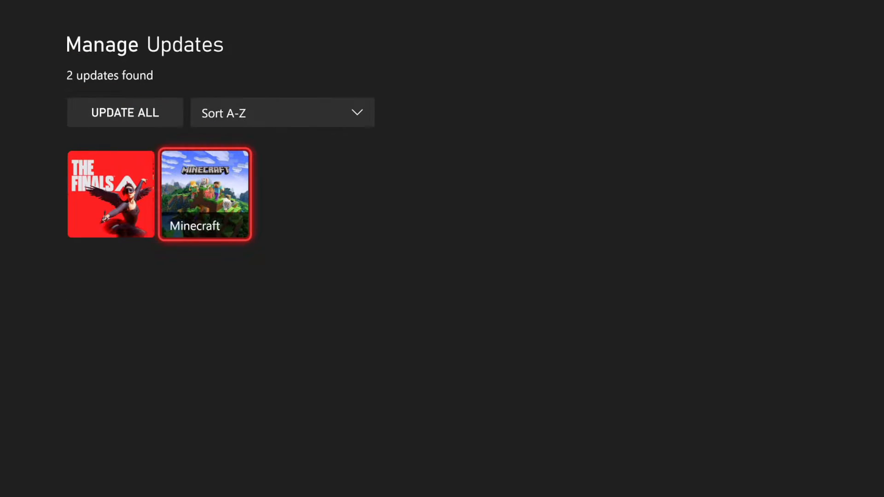
Step: Queue the Minecraft update (183 MB), then update THE FINALS with Update all
{"action": "left_click", "coordinate": [205, 194]}
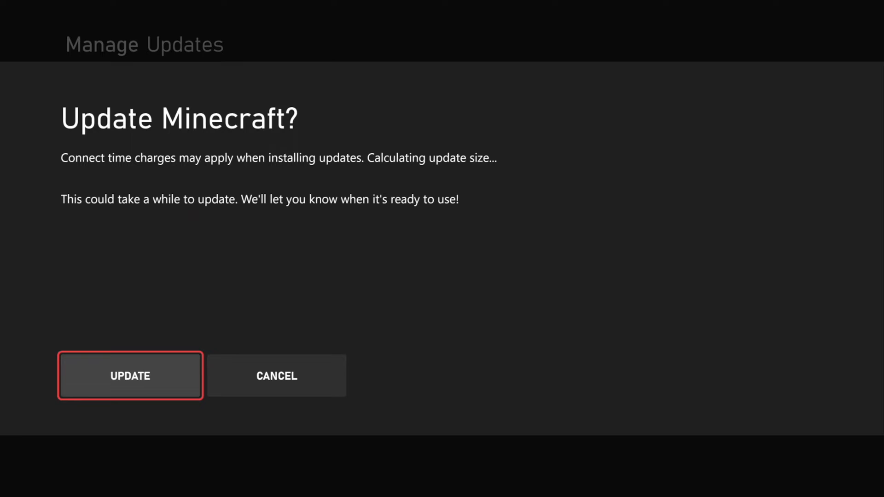
{"action": "left_click", "coordinate": [130, 375]}
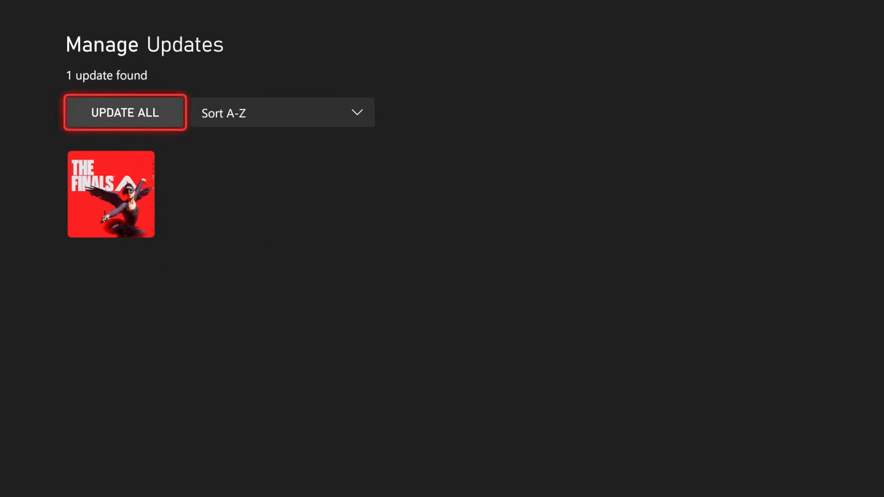
{"action": "left_click", "coordinate": [125, 113]}
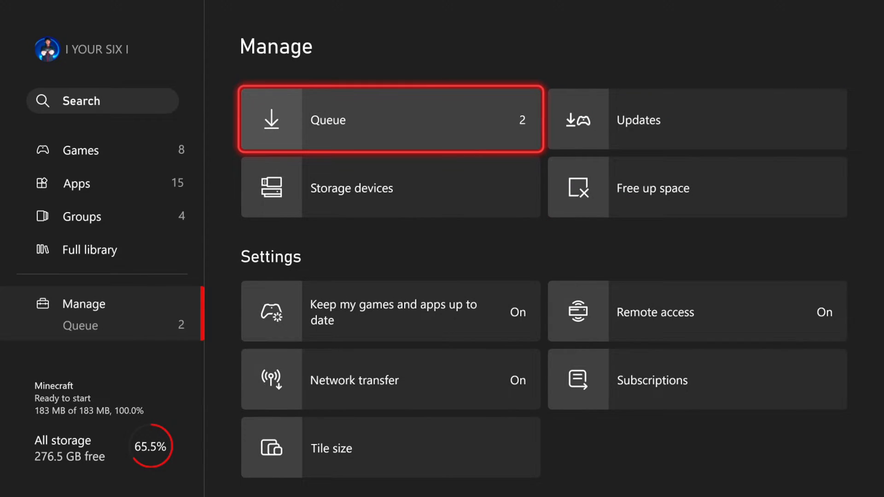
Step: Watch the download queue until Minecraft finishes and THE FINALS reaches 44%
{"action": "left_click", "coordinate": [388, 120]}
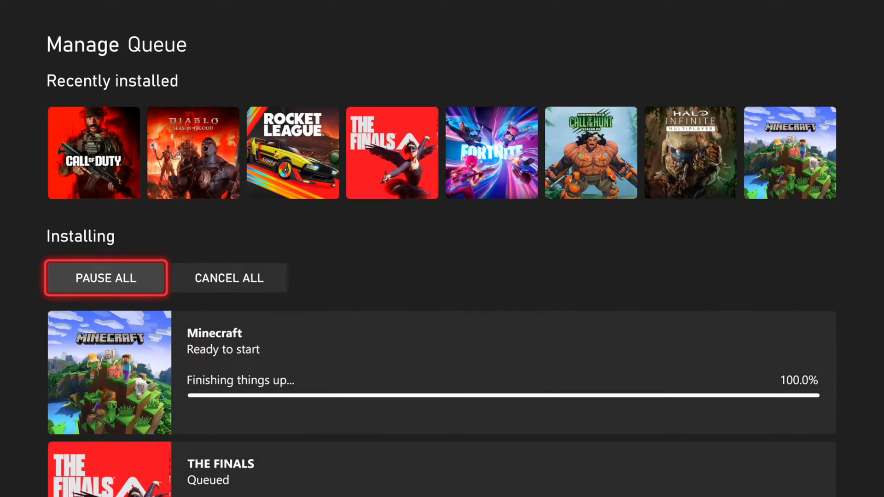
{"action": "scroll", "scroll_direction": "down", "scroll_amount": 3}
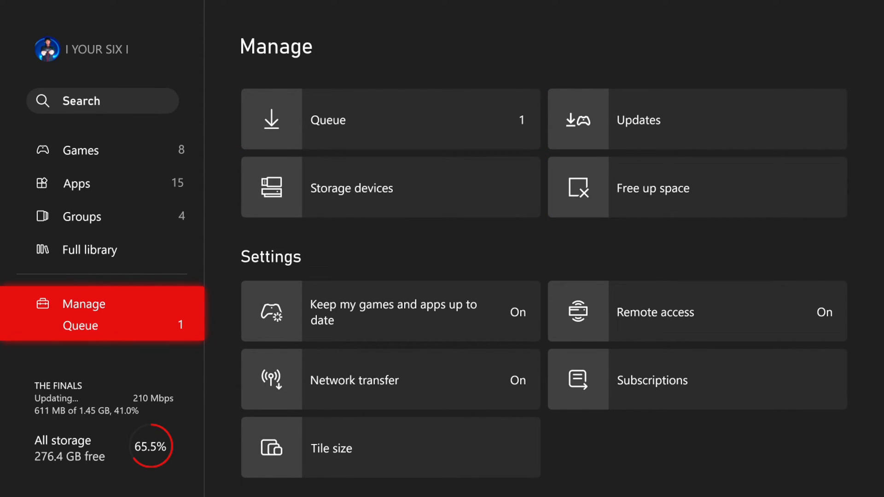
{"action": "key", "text": "Xbox"}
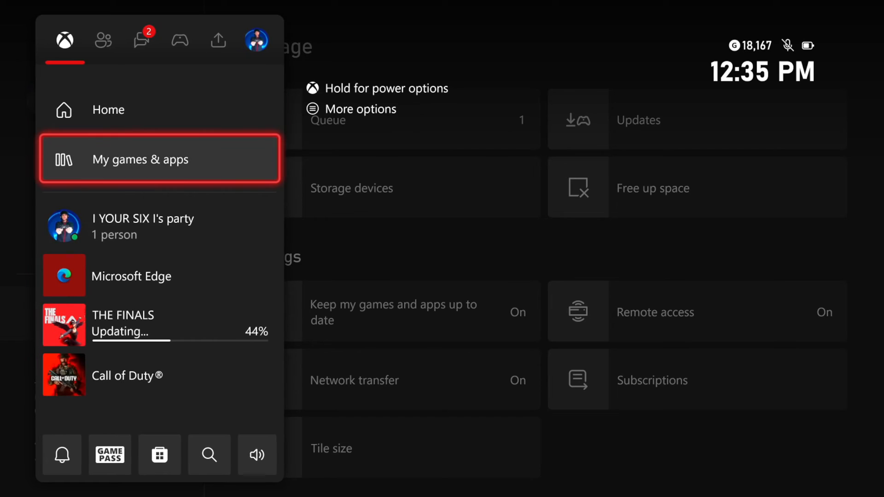